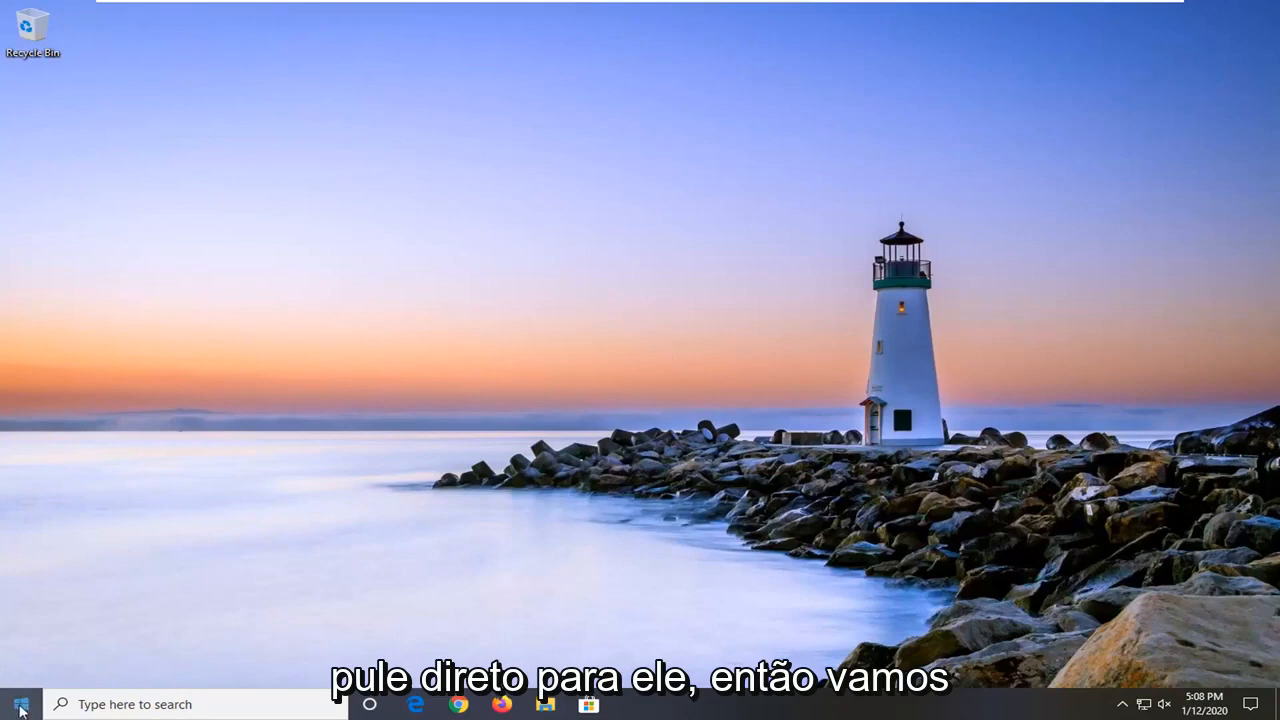
Step: Search the Start menu for 'windows security' and launch the Windows Security app
left_click(20, 704)
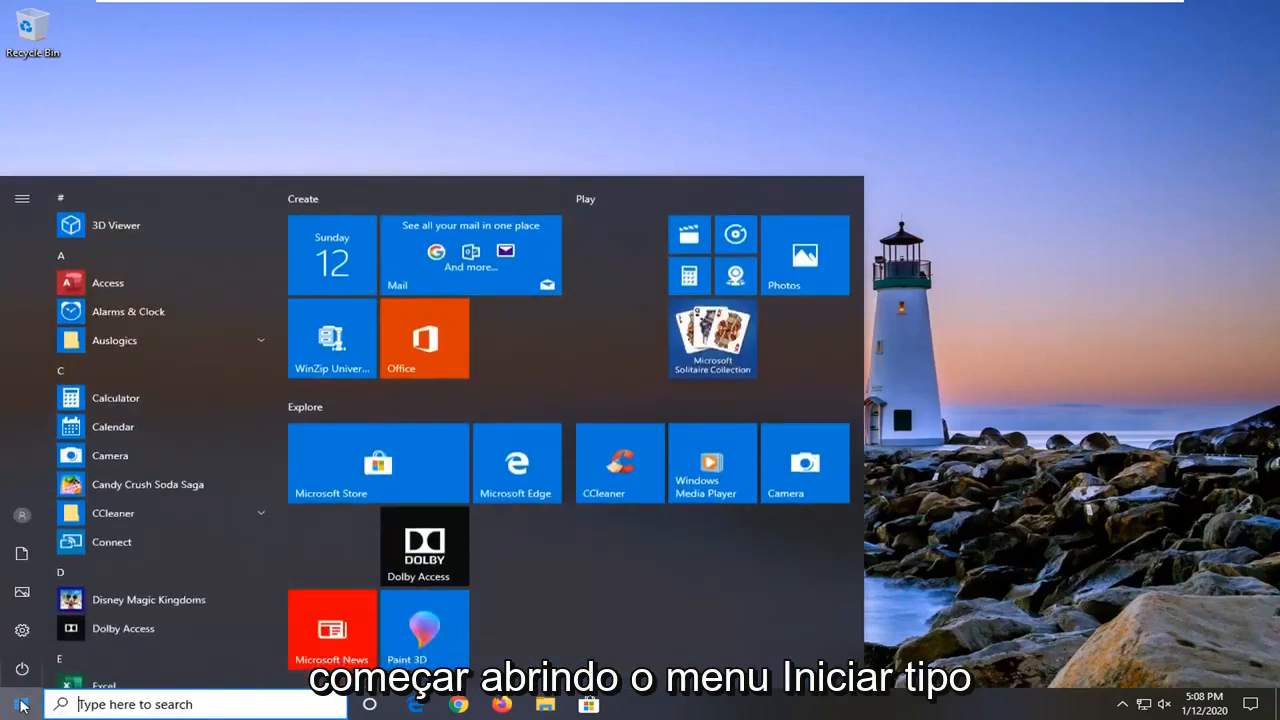
type("windows security")
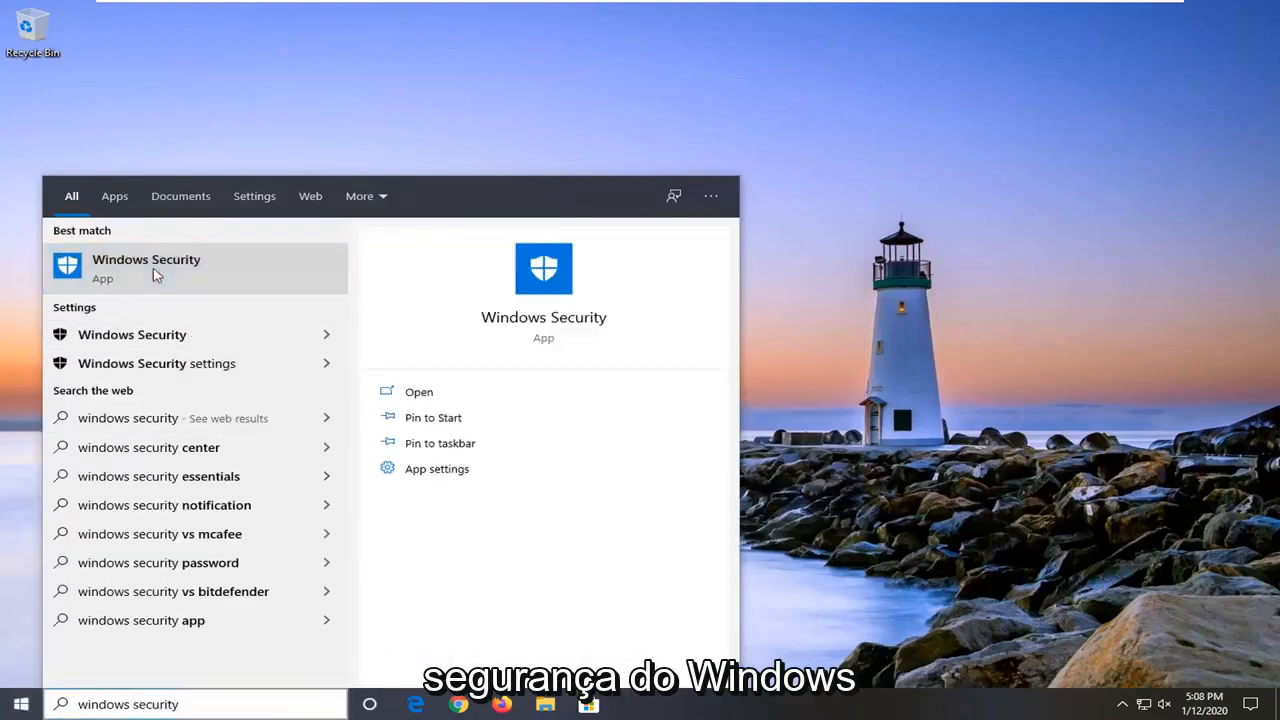
left_click(146, 268)
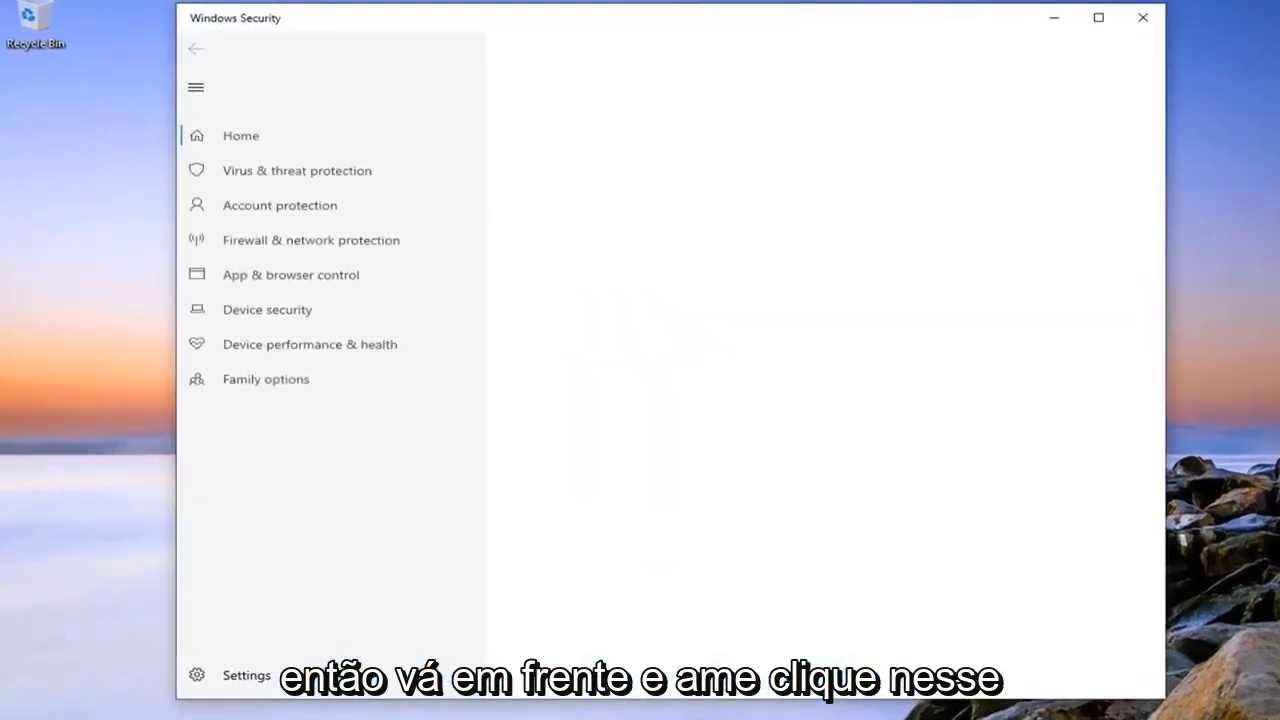
Step: Go to Virus & threat protection settings and open Add or remove exclusions
left_click(240, 135)
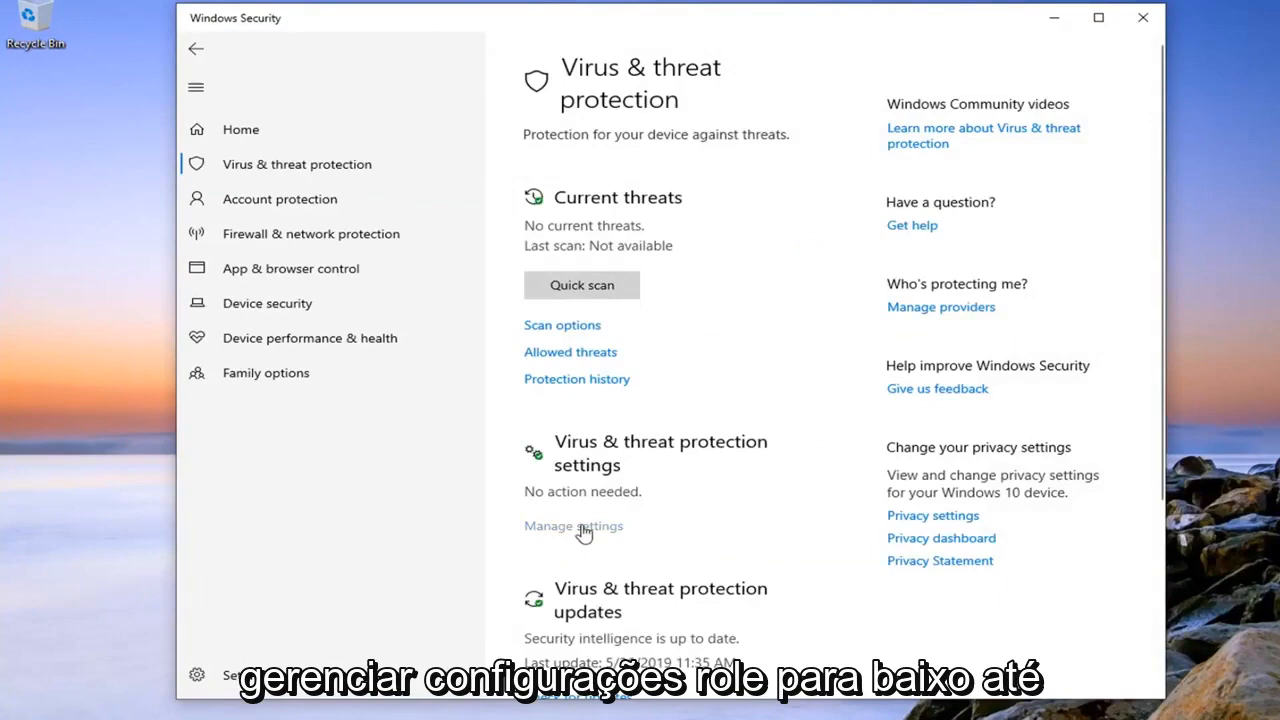
left_click(573, 525)
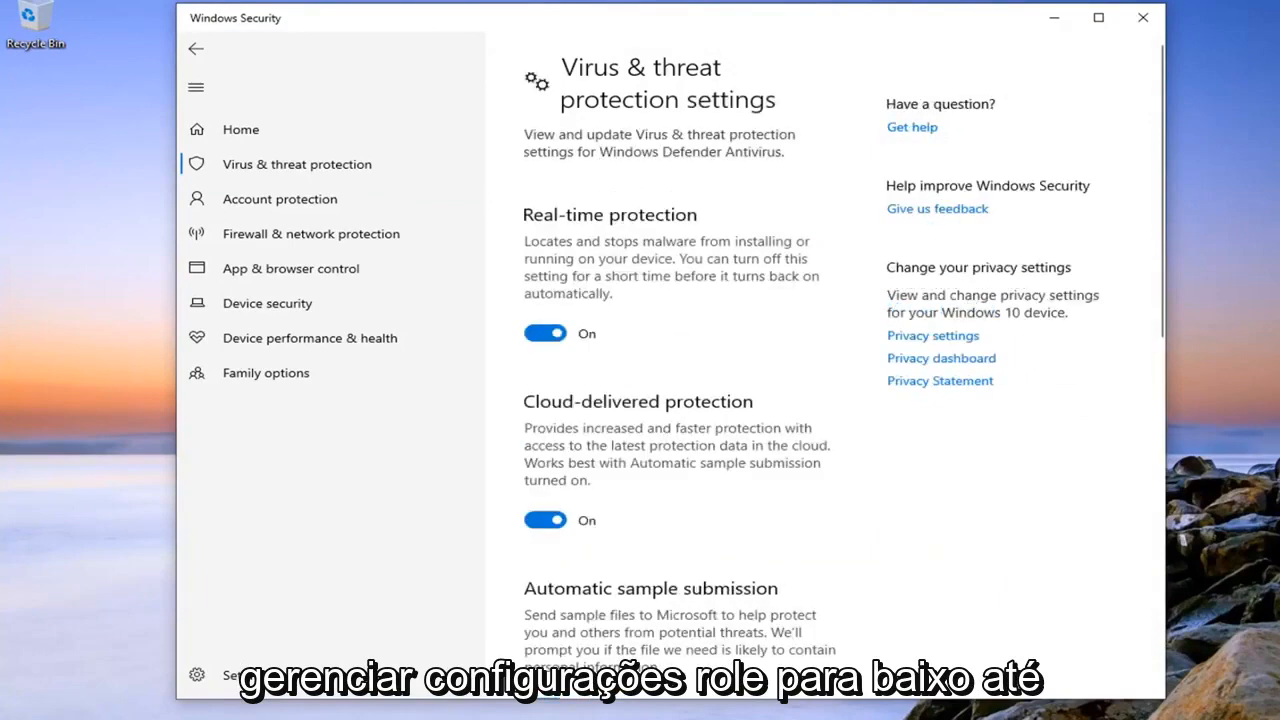
scroll("down", 3)
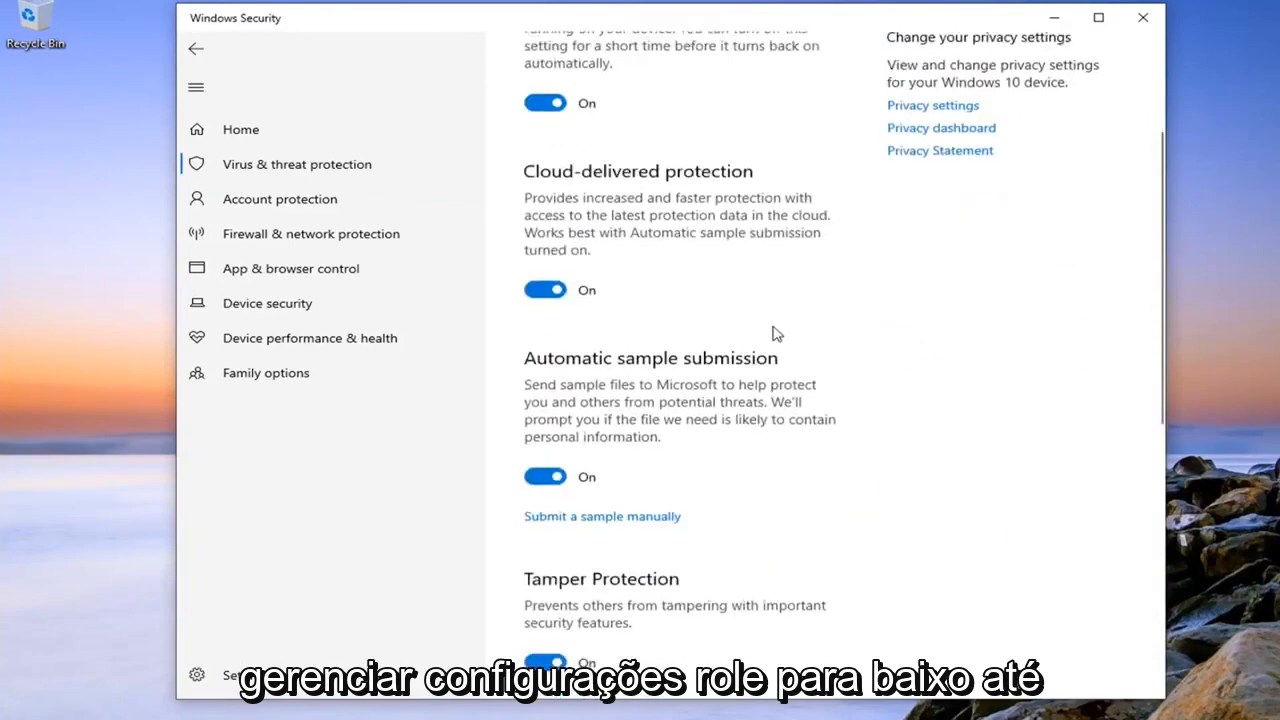
scroll("down", 3)
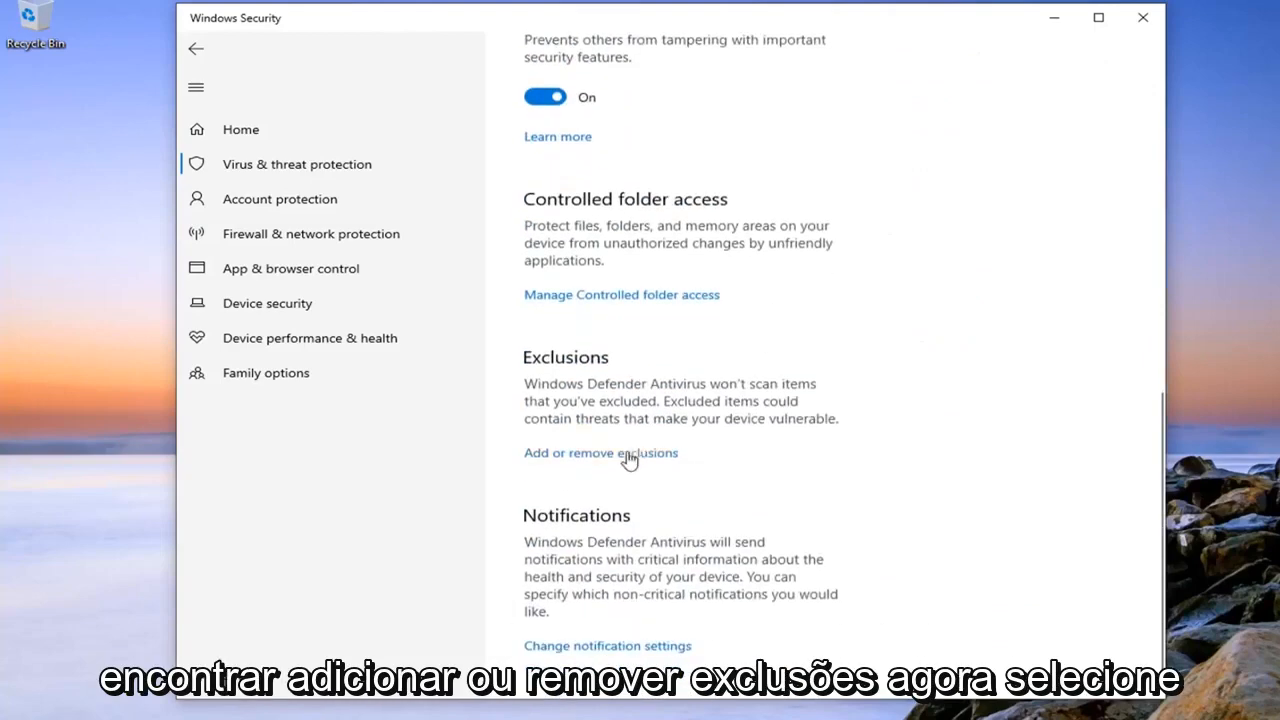
left_click(600, 452)
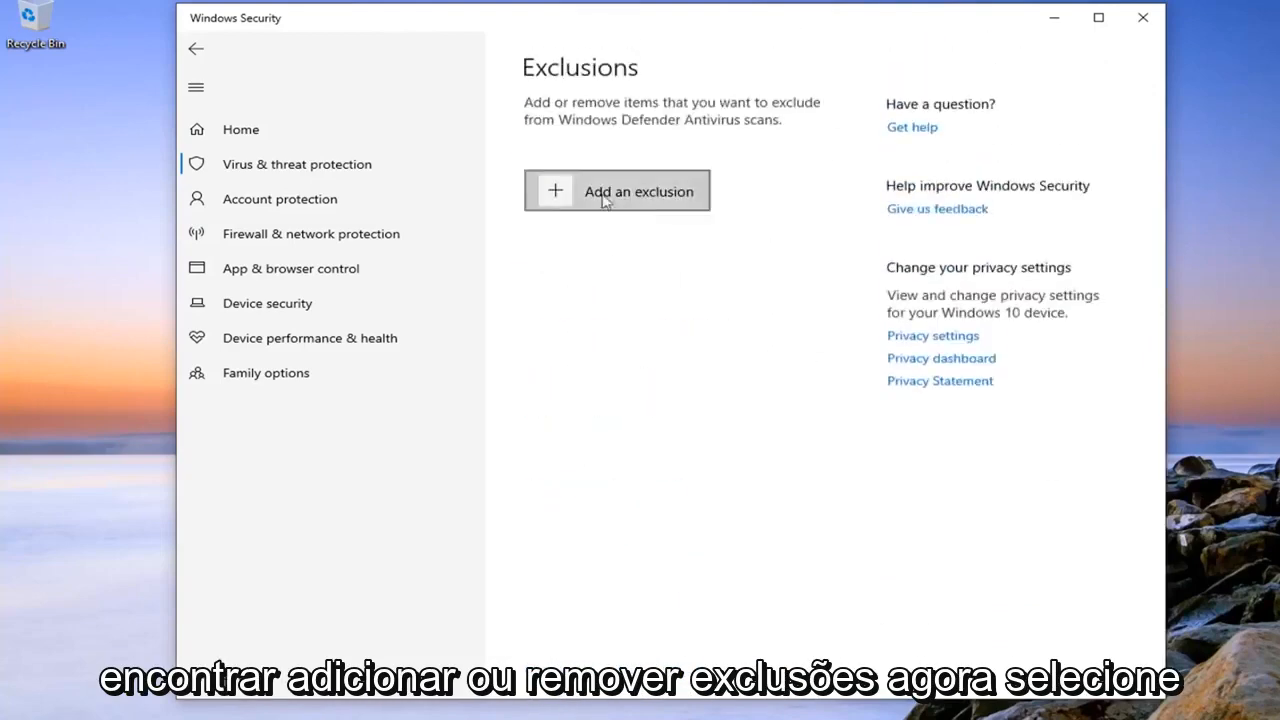
Step: Add a folder exclusion, browsing Local Disk (C:) to Windows\assembly and selecting it
left_click(617, 191)
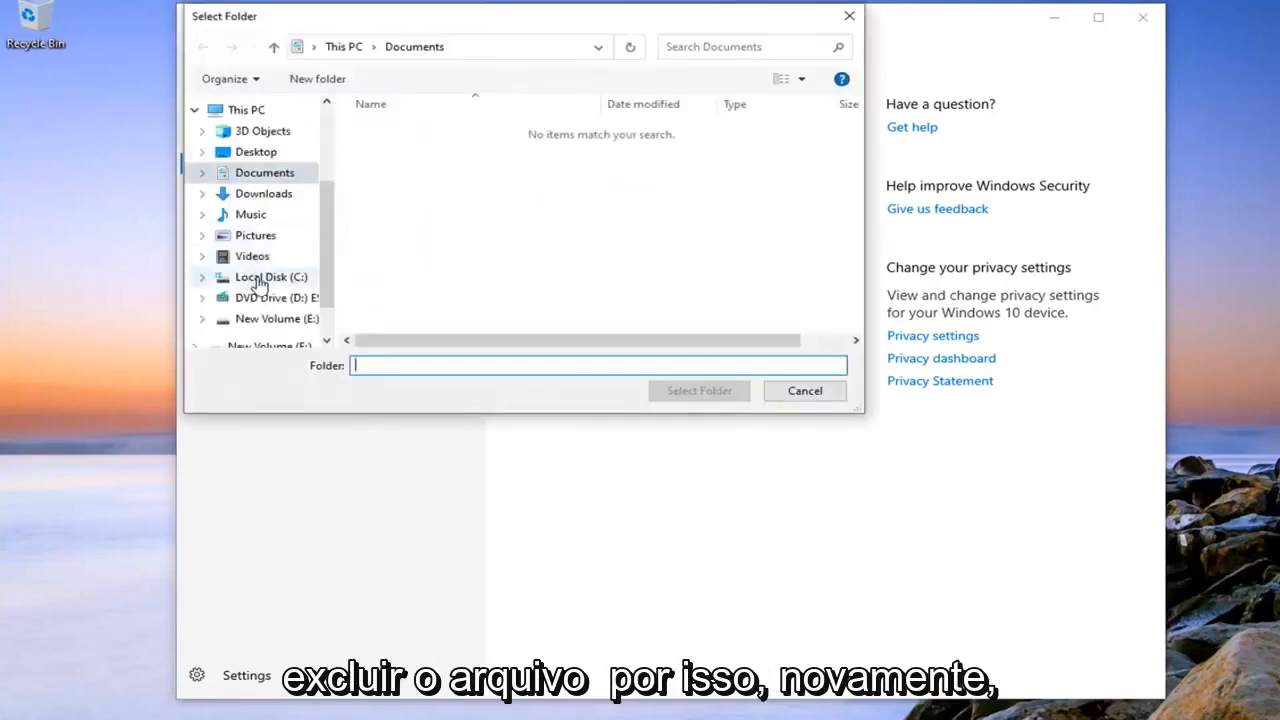
left_click(270, 277)
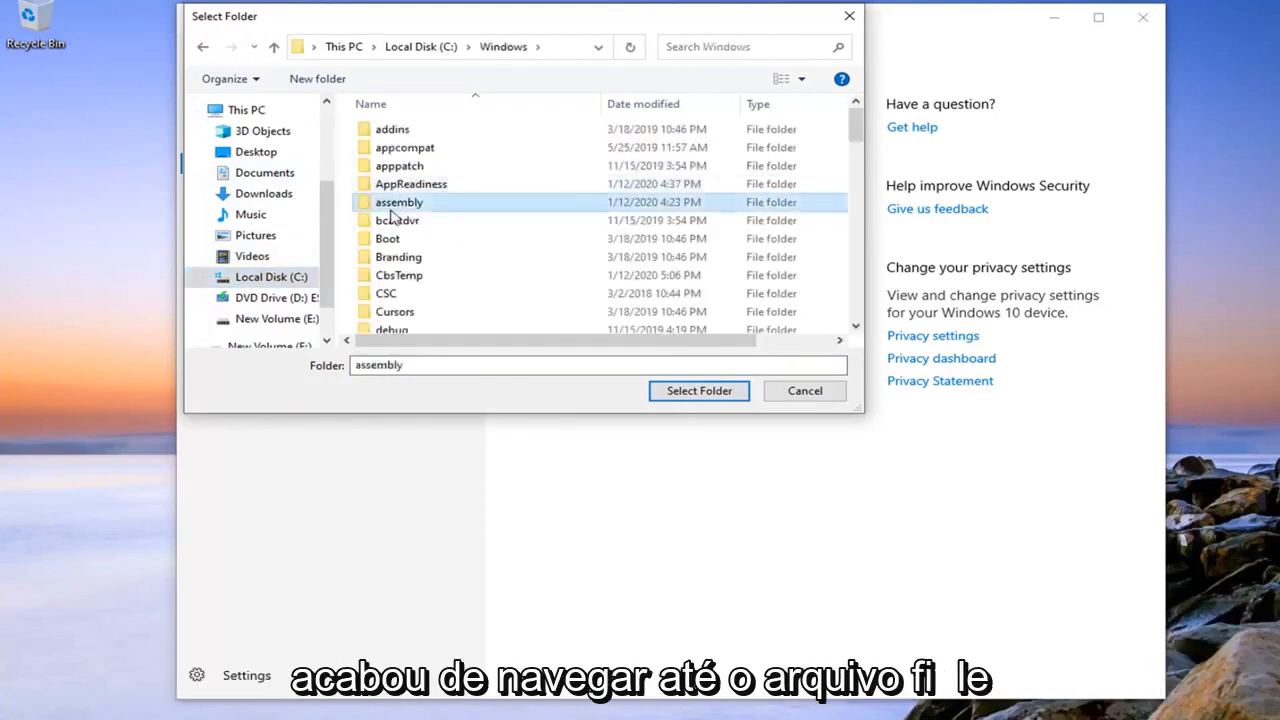
double_click(398, 202)
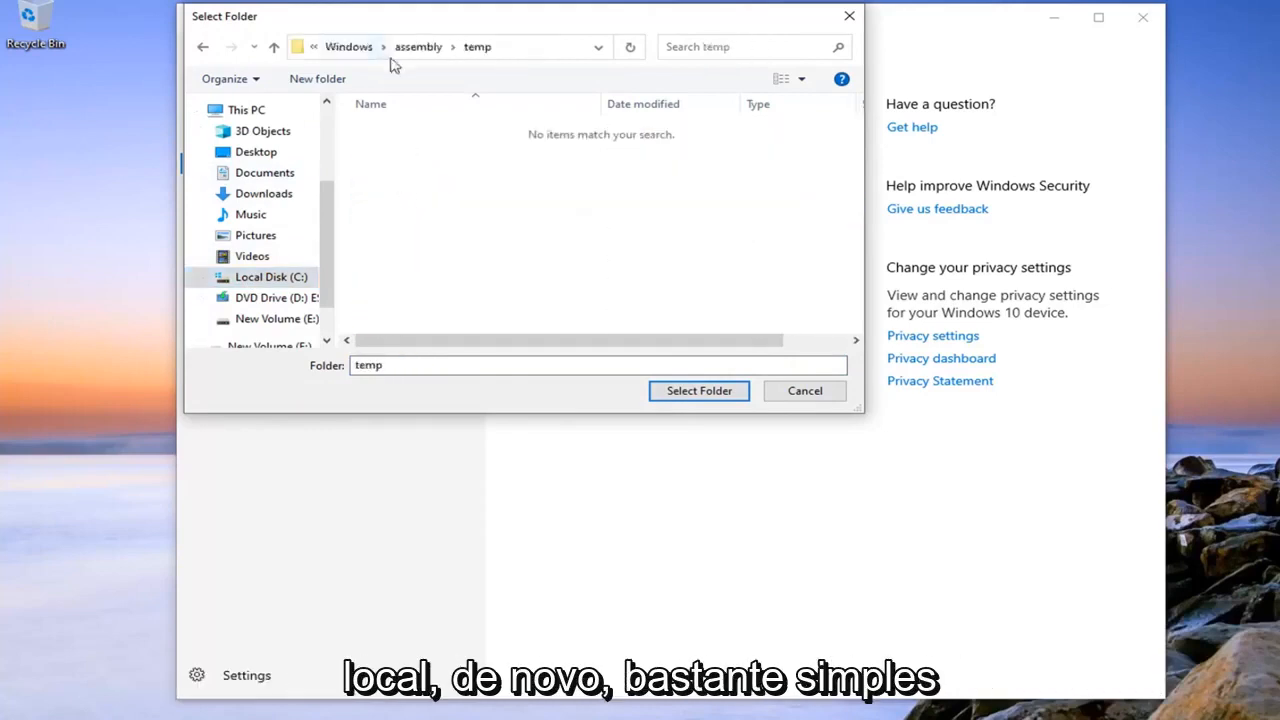
left_click(418, 46)
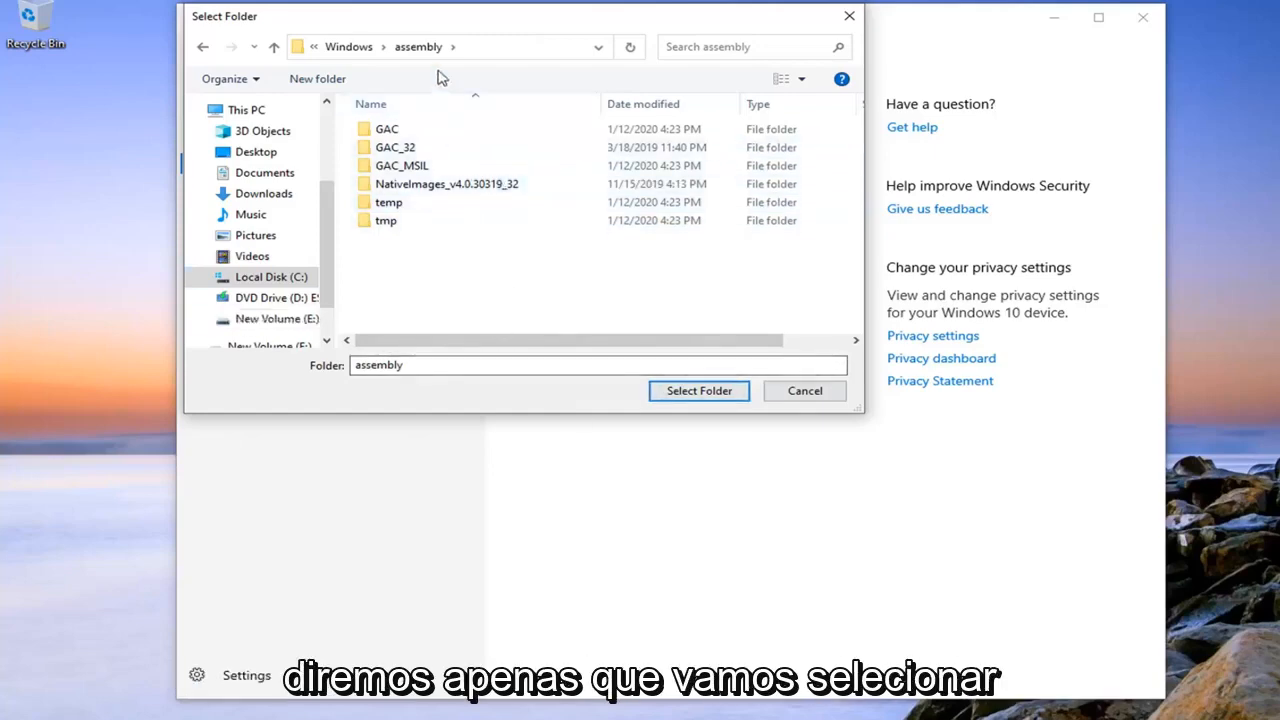
left_click(698, 390)
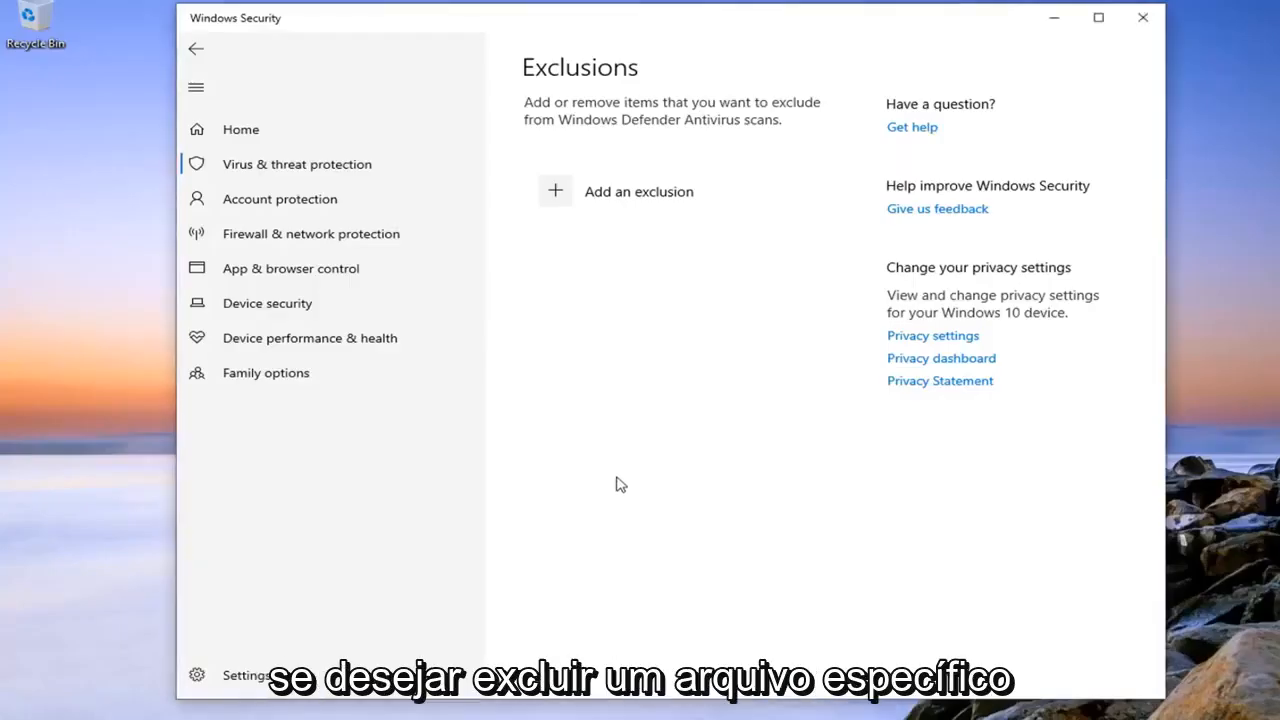
Step: Approve the C:\Windows\assembly exclusion prompt, then close Windows Security
left_click(554, 191)
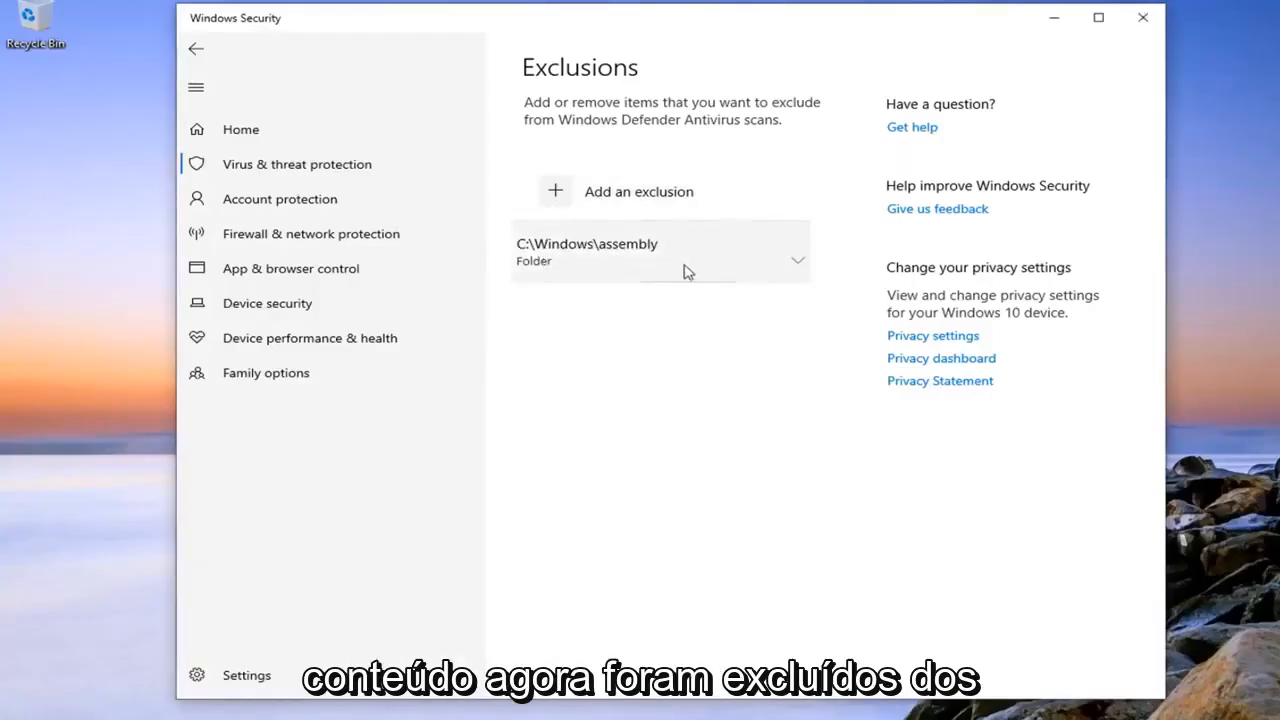
mouse_move(613, 280)
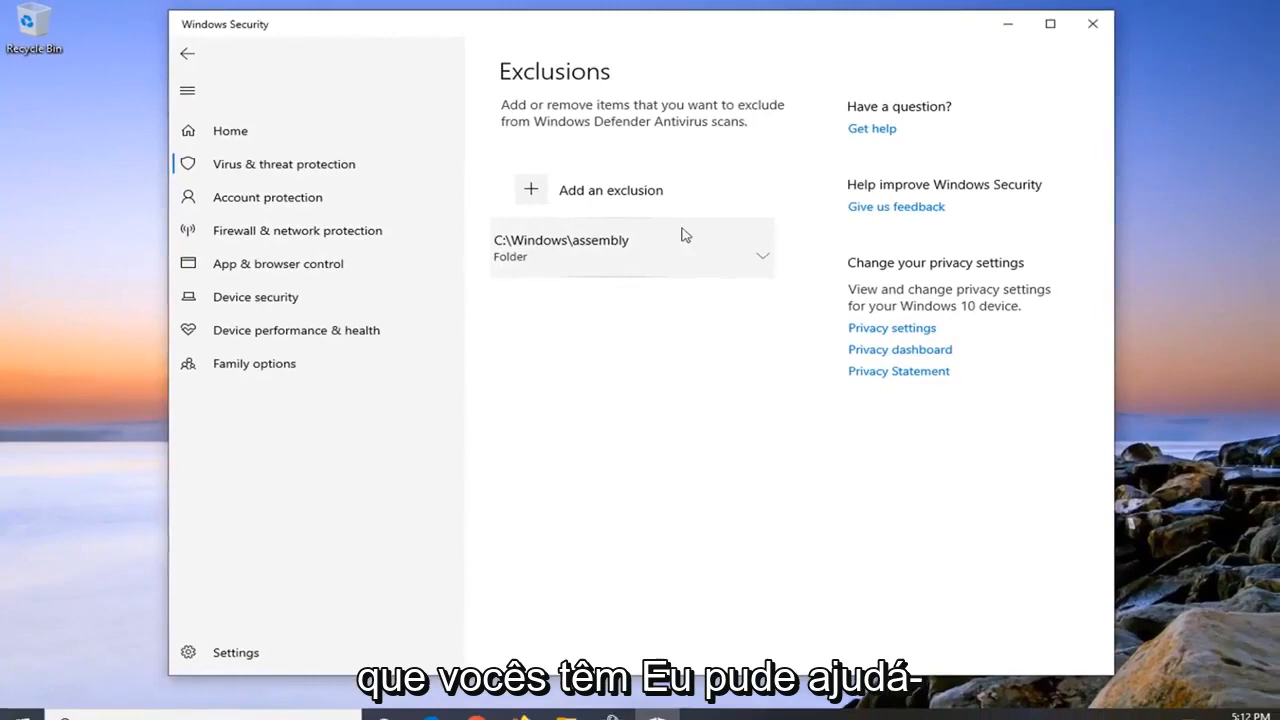
left_click(1092, 23)
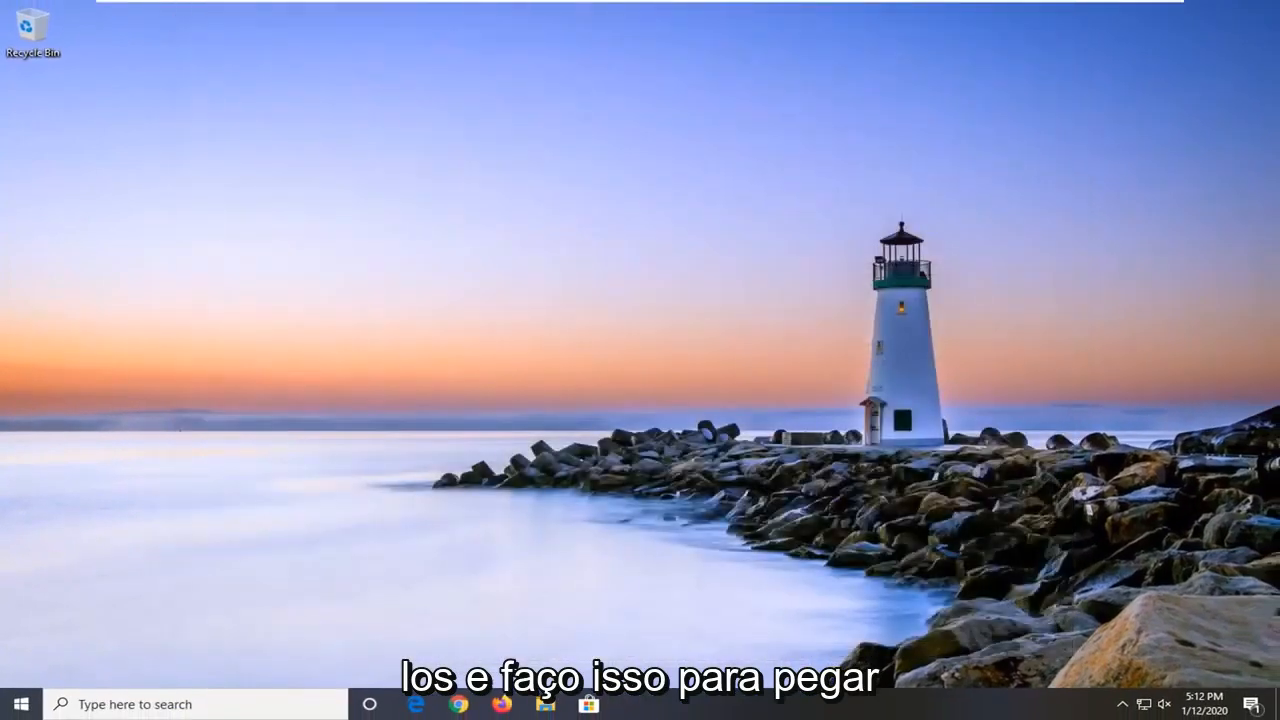